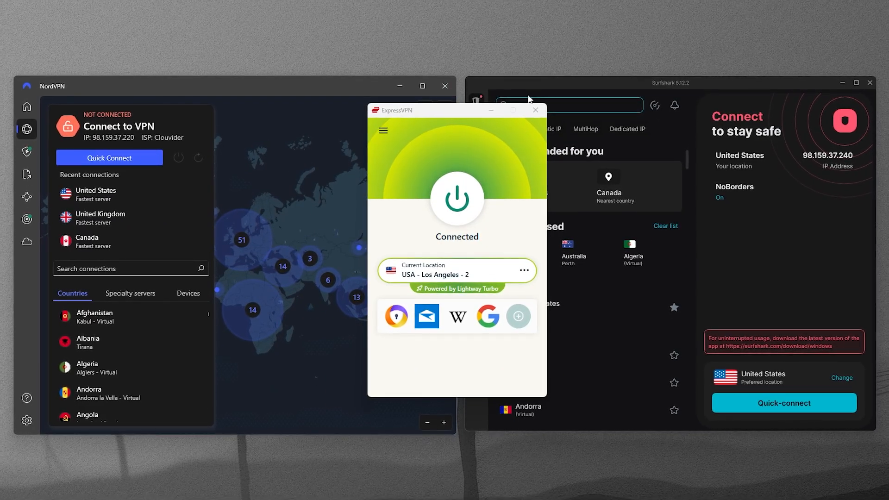
{"action": "mouse_move", "coordinate": [235, 255]}
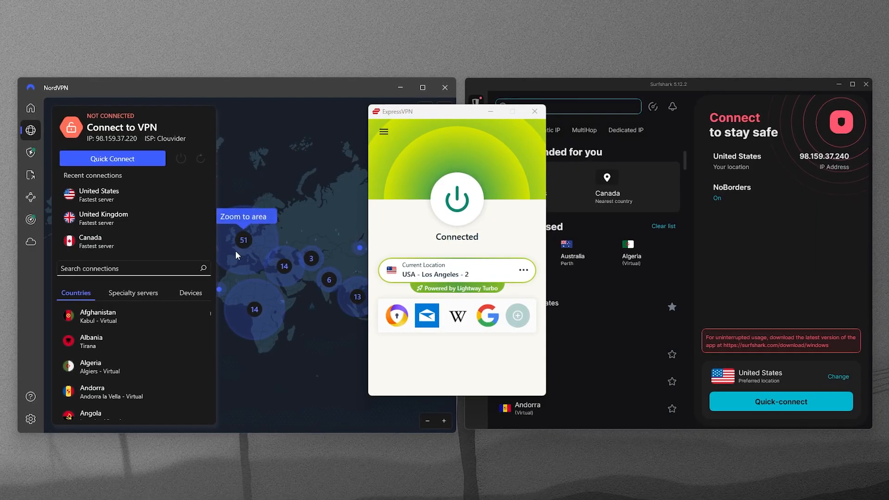